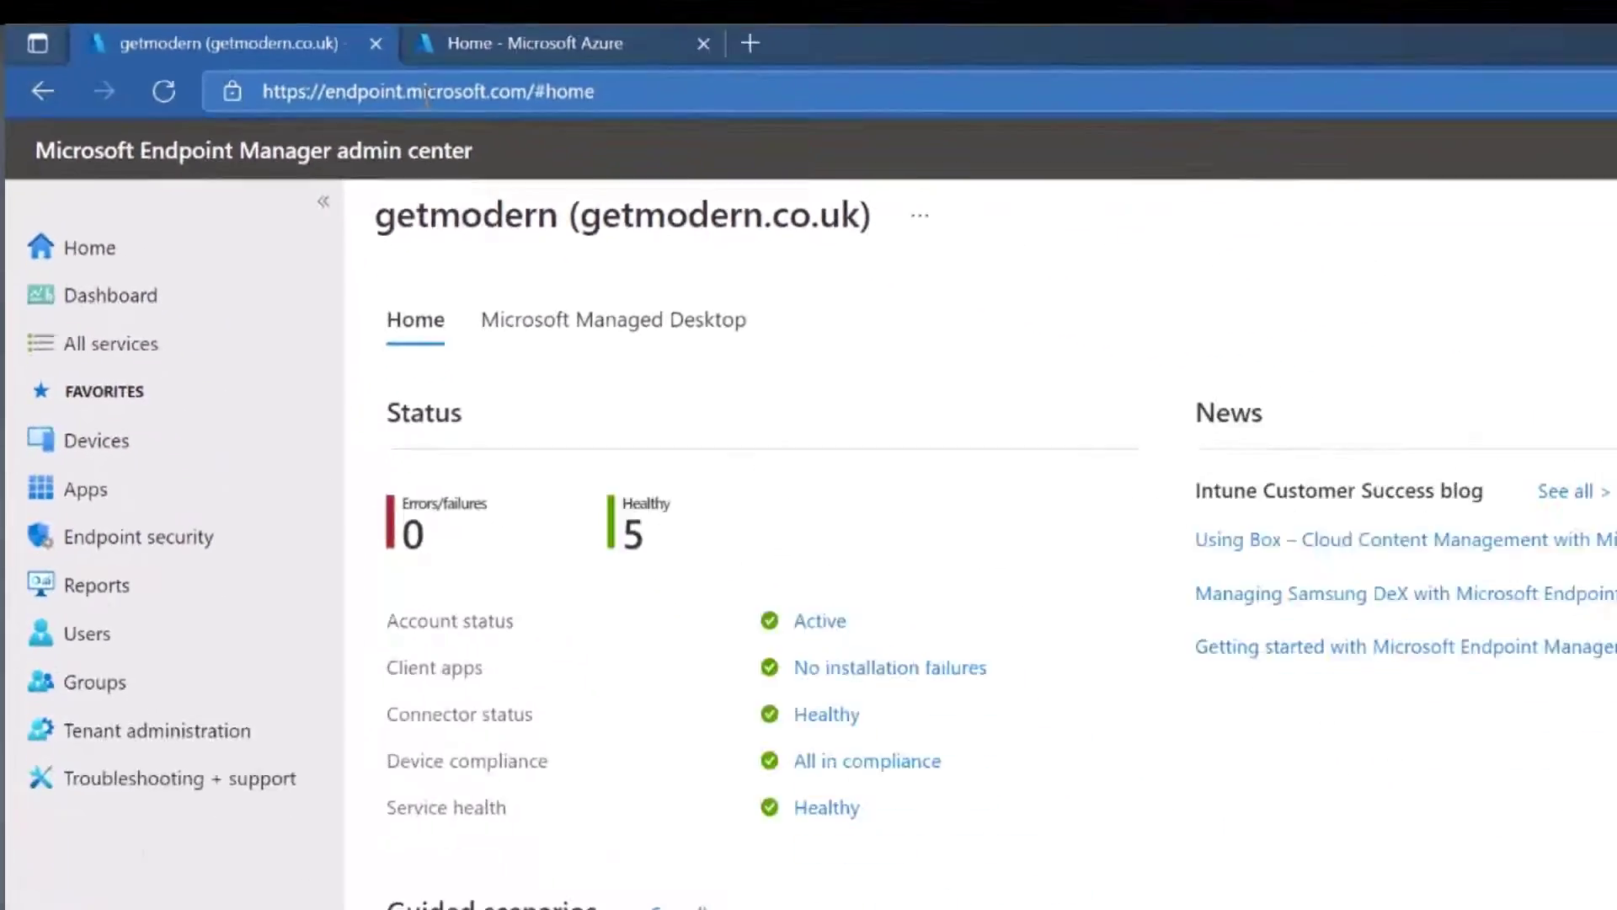
# Navigate to Devices > Enroll devices to reach the Windows enrollment page with Autopilot options
pyautogui.click(96, 441)
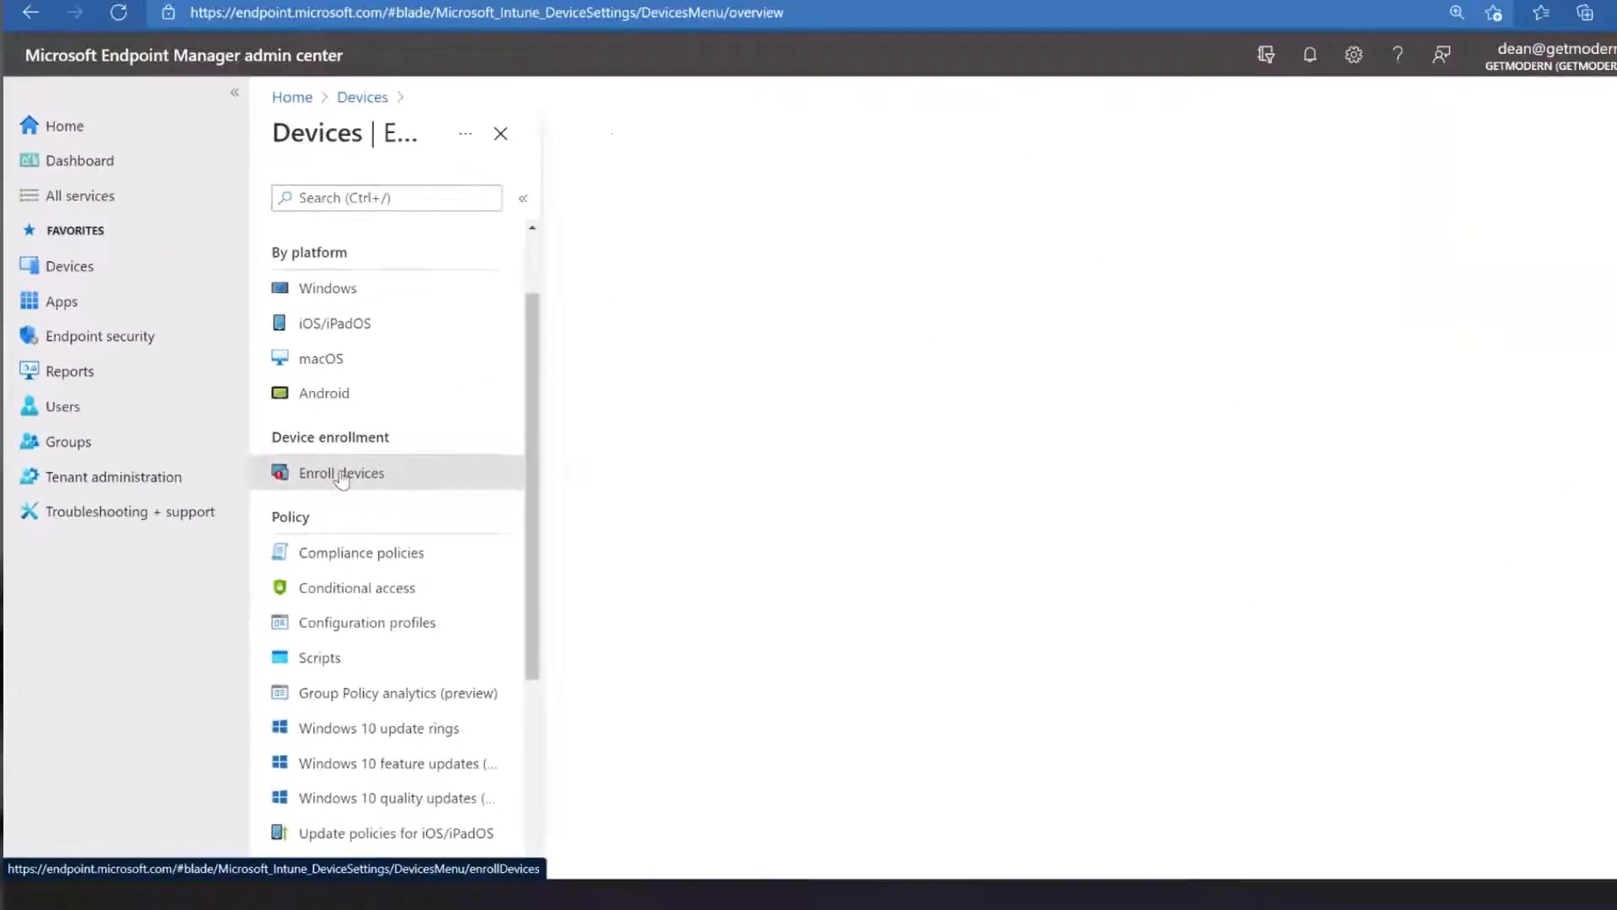
pyautogui.click(341, 473)
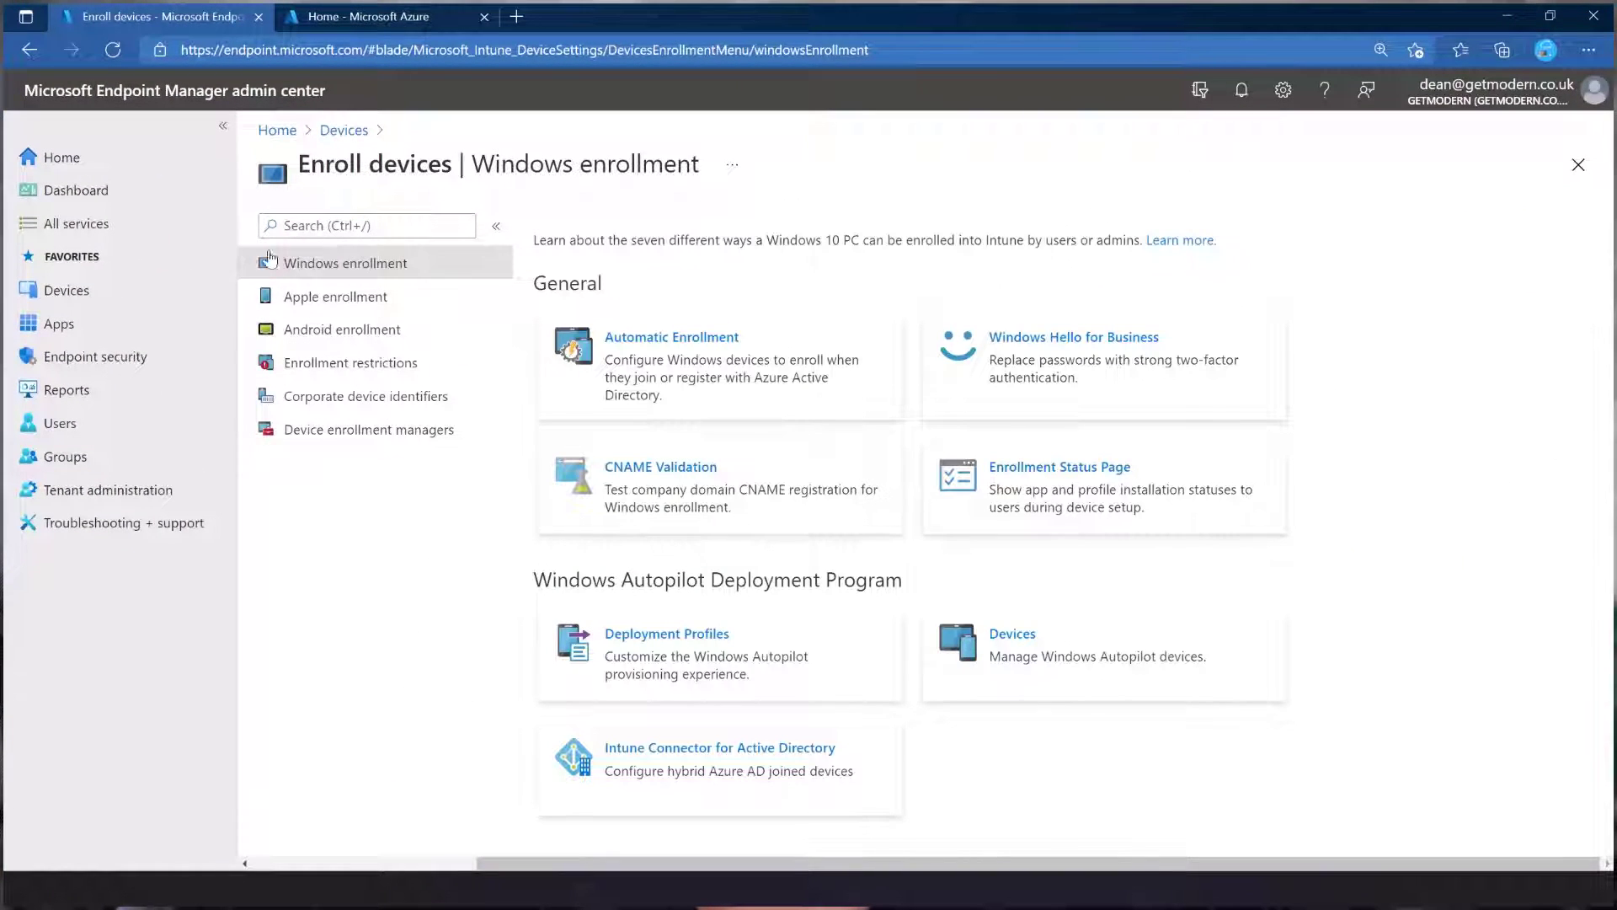
pyautogui.moveTo(649, 519)
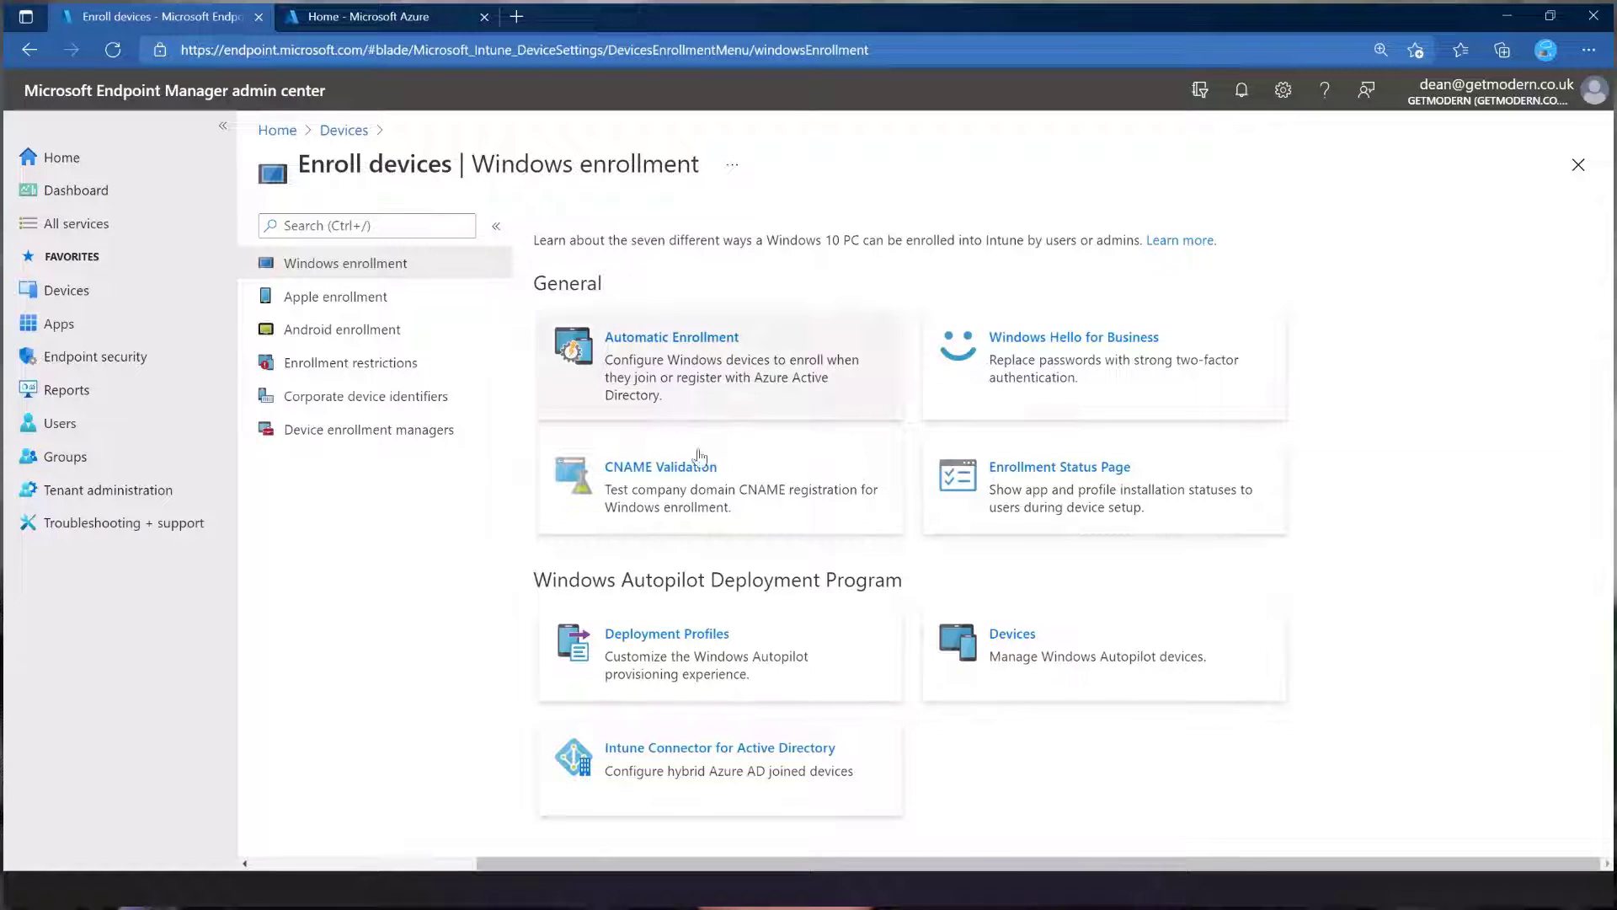
pyautogui.moveTo(661, 588)
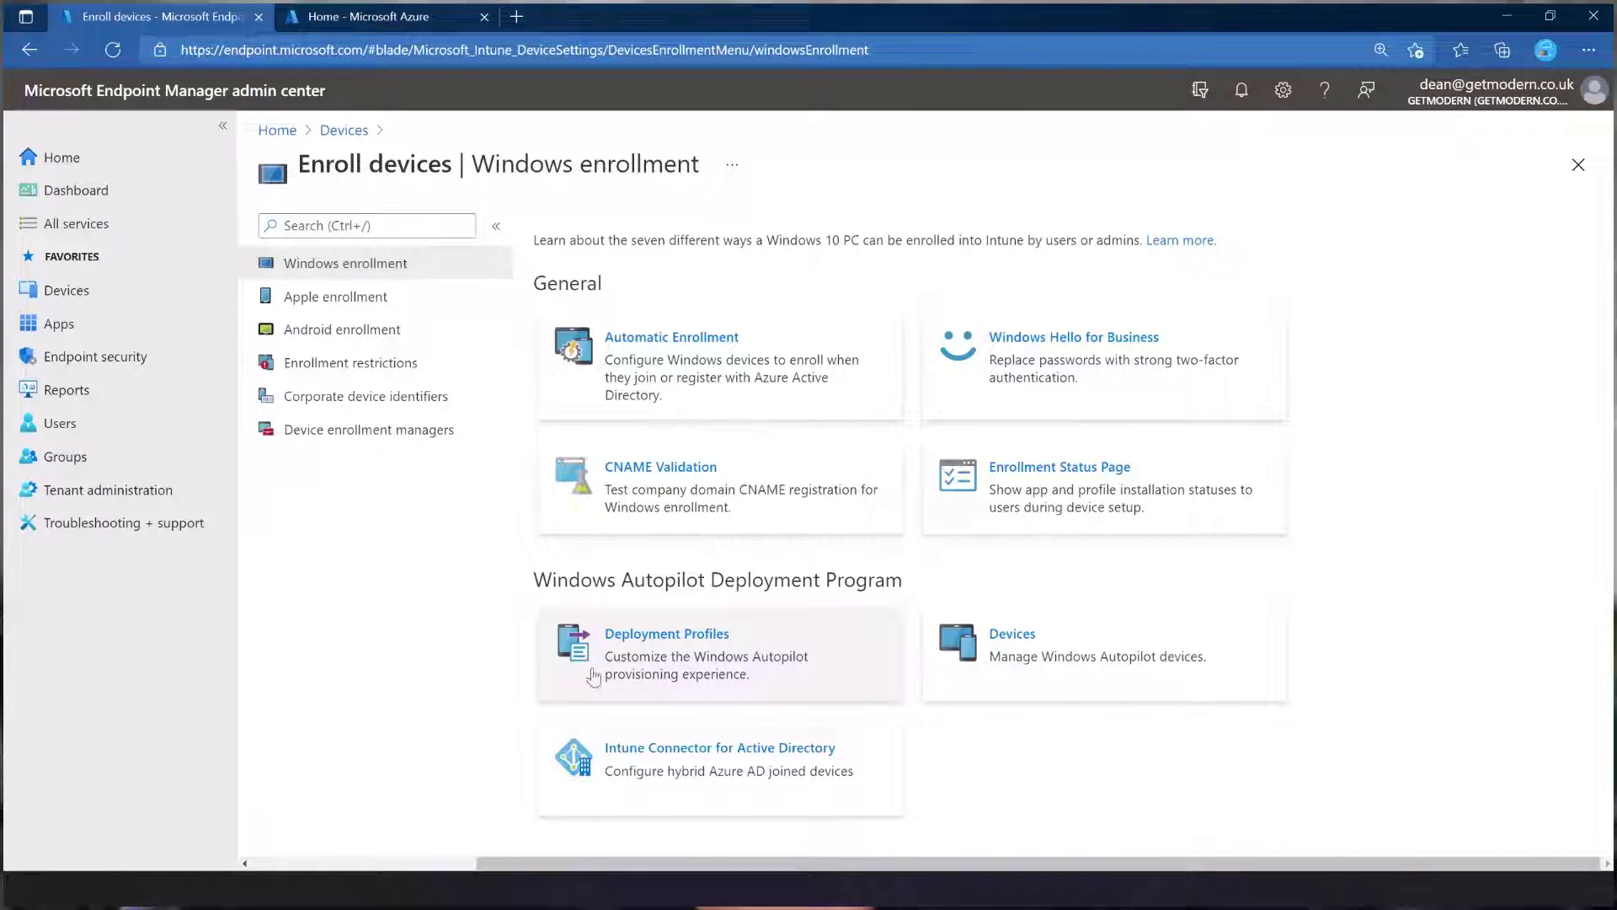
pyautogui.moveTo(640, 665)
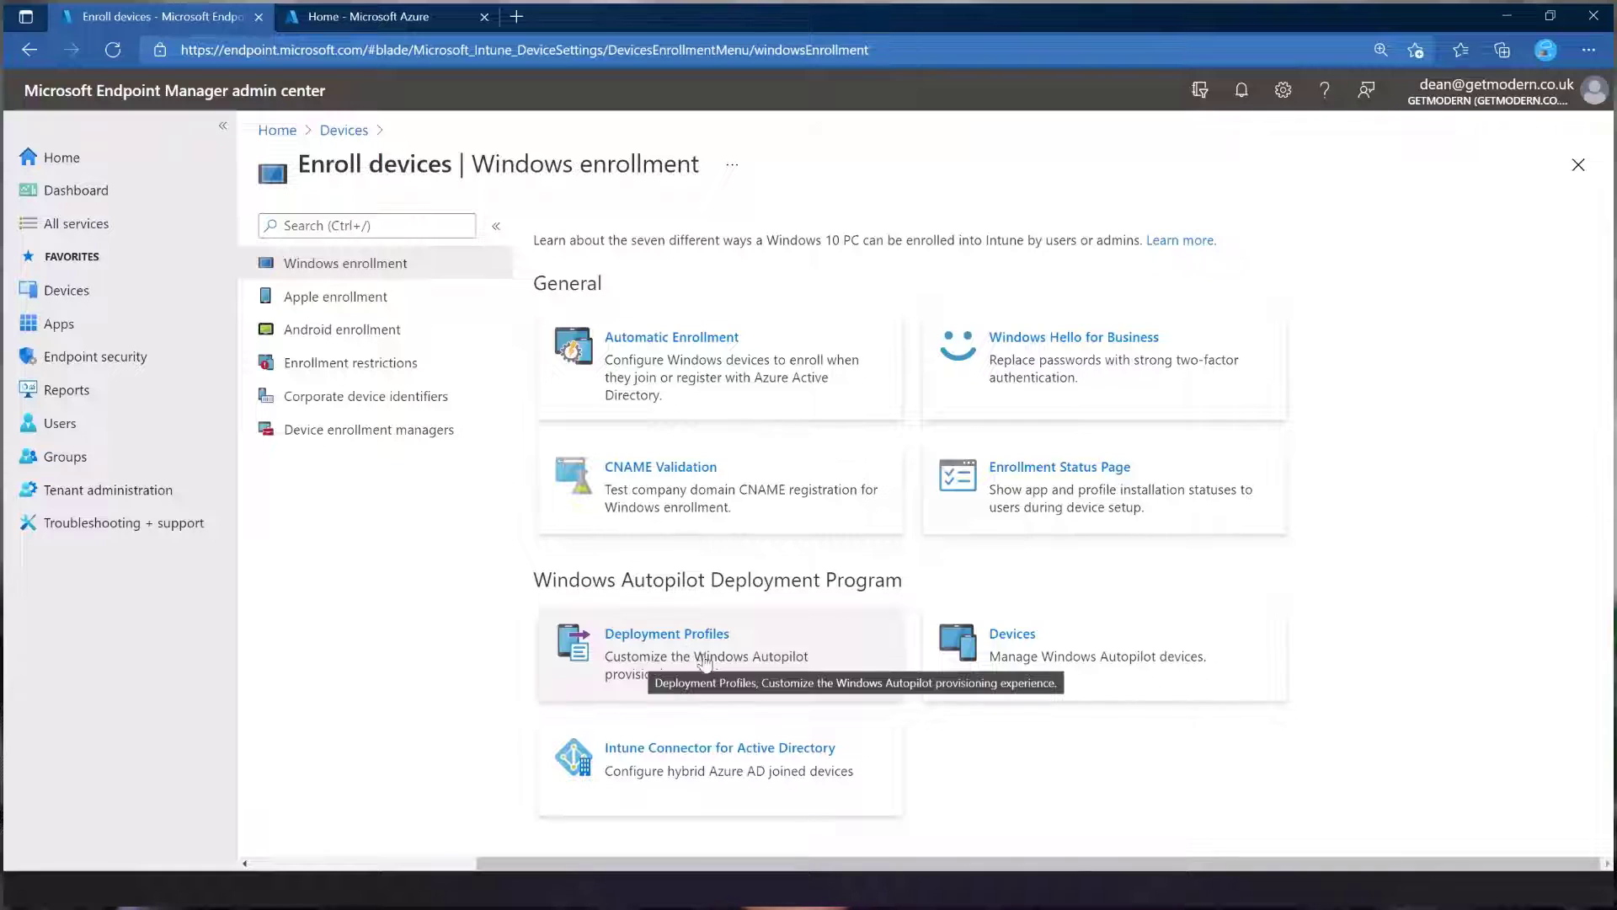
pyautogui.moveTo(524, 634)
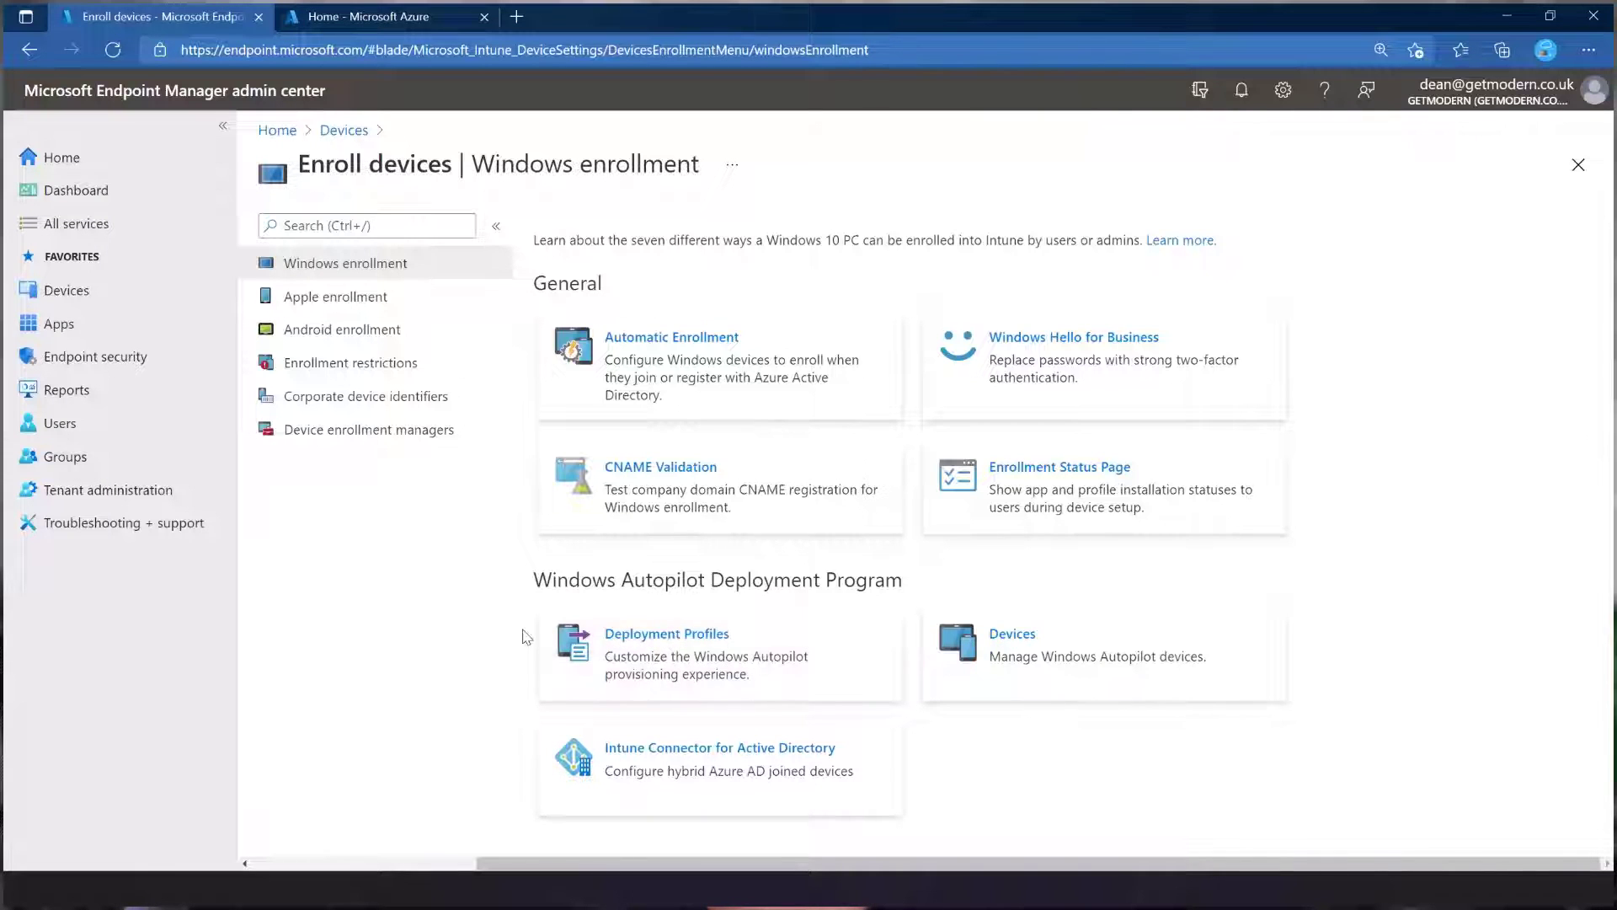